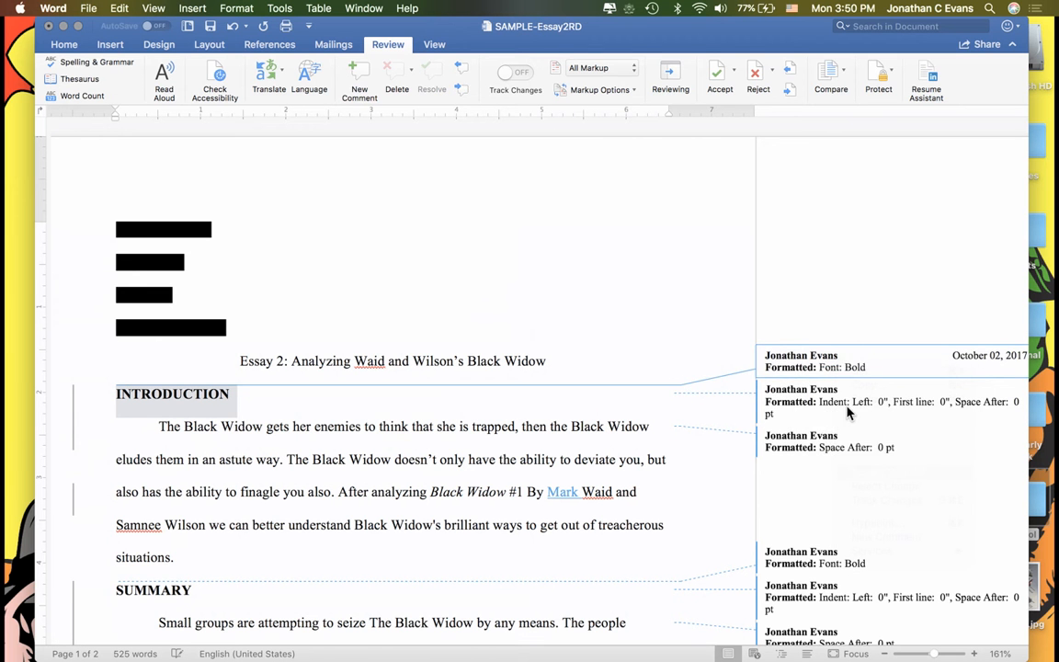
# Accept the tracked bold, indent and spacing changes on the INTRODUCTION heading and paragraph
pyautogui.click(515, 72)
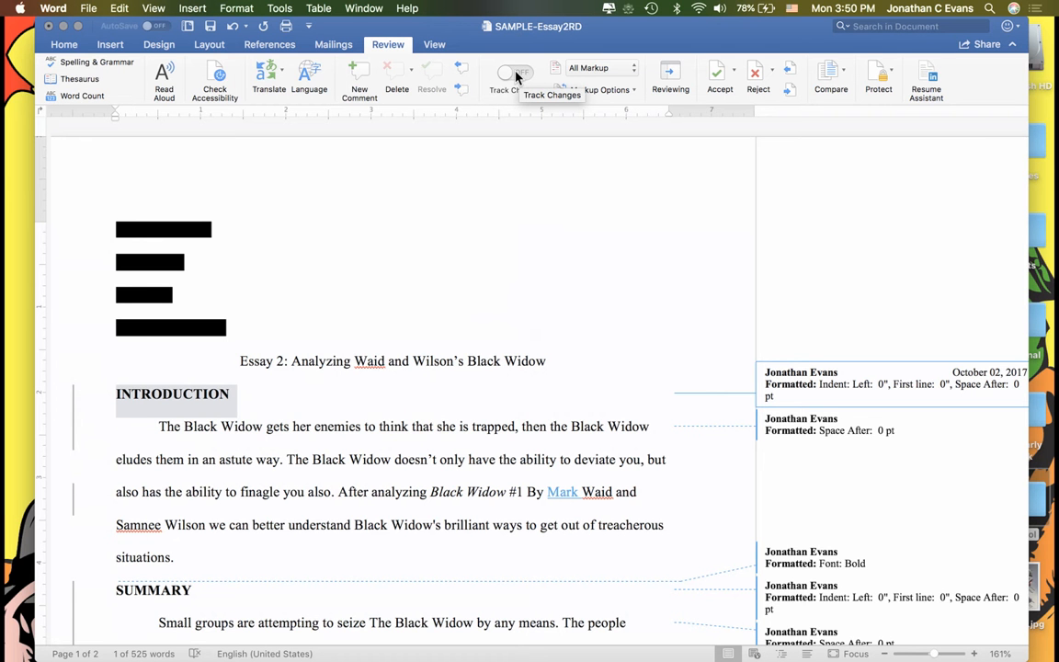
pyautogui.rightClick(864, 383)
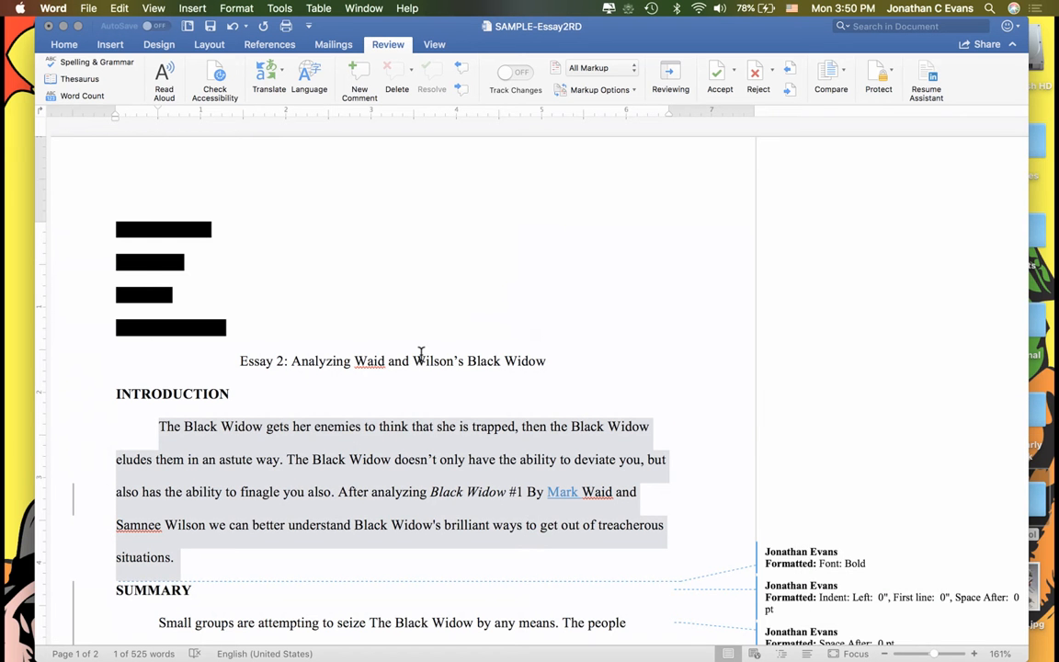
# Accept each SUMMARY heading and paragraph formatting balloon, leaving the citation comment
pyautogui.scroll(-3)
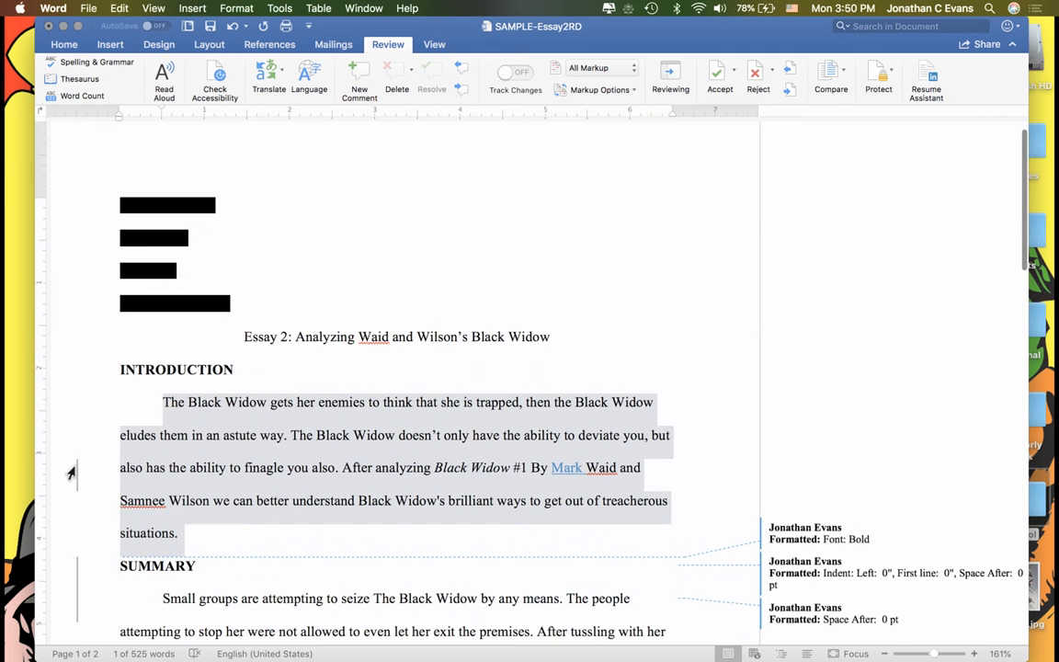
pyautogui.click(580, 464)
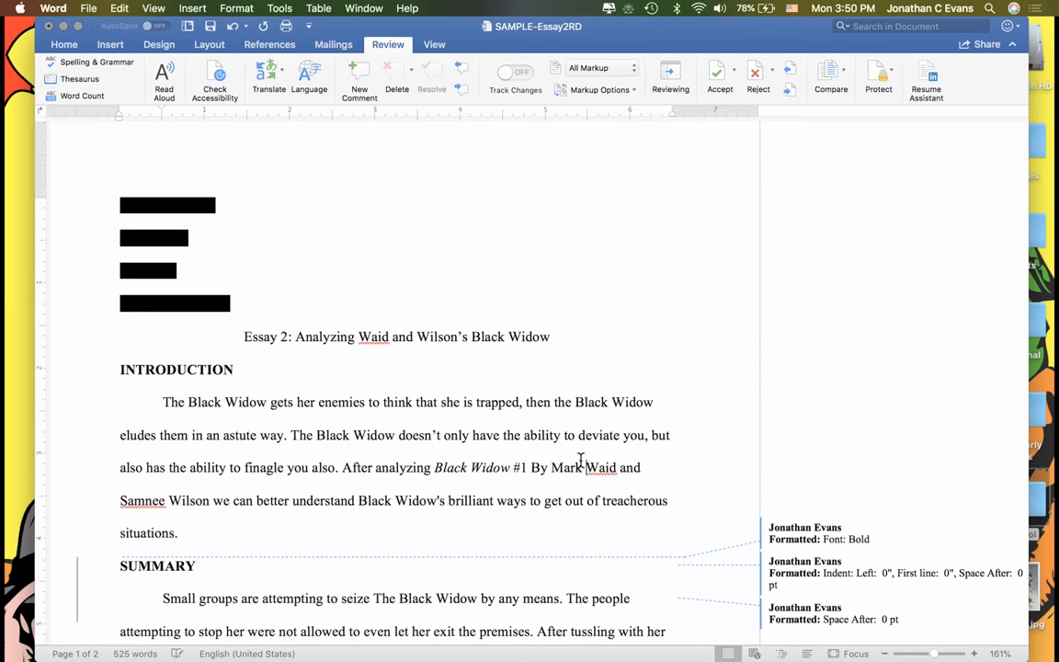
pyautogui.scroll(-3)
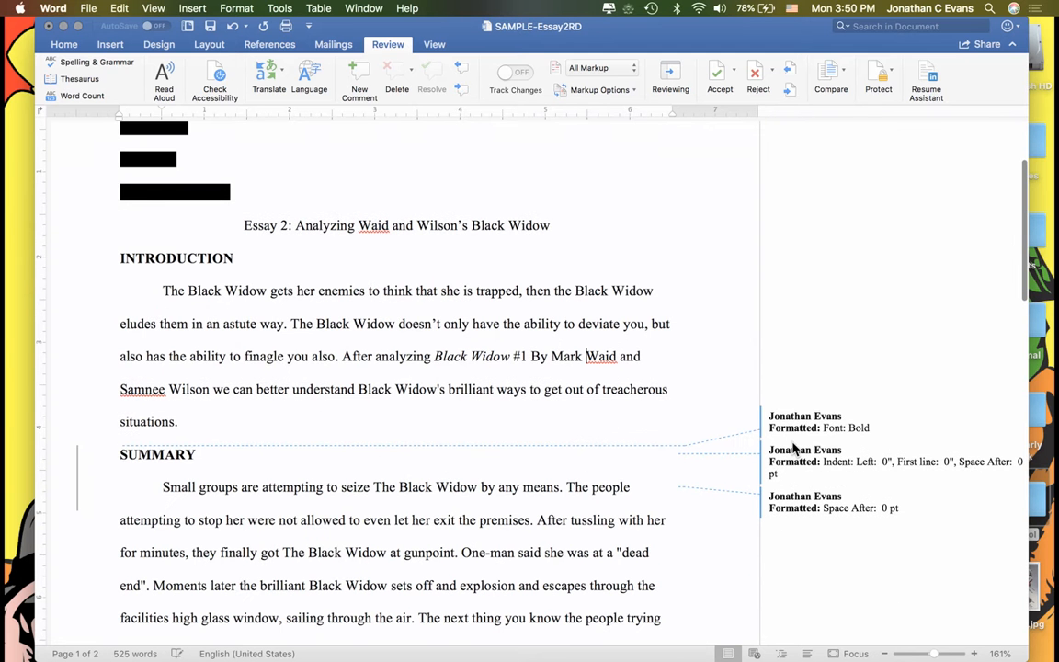
pyautogui.rightClick(805, 421)
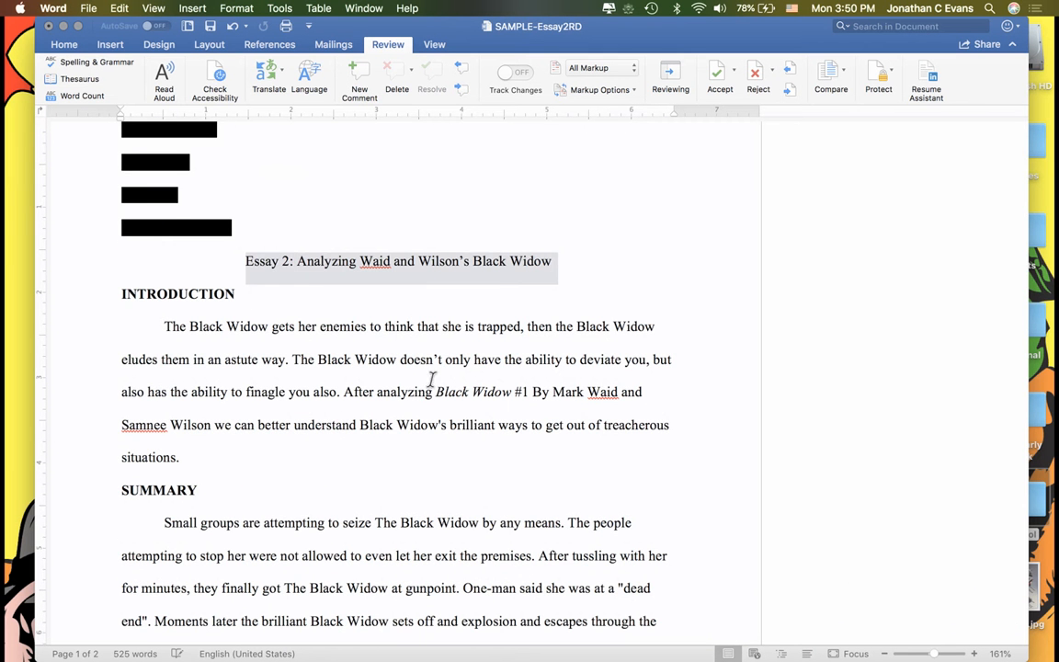
pyautogui.scroll(-3)
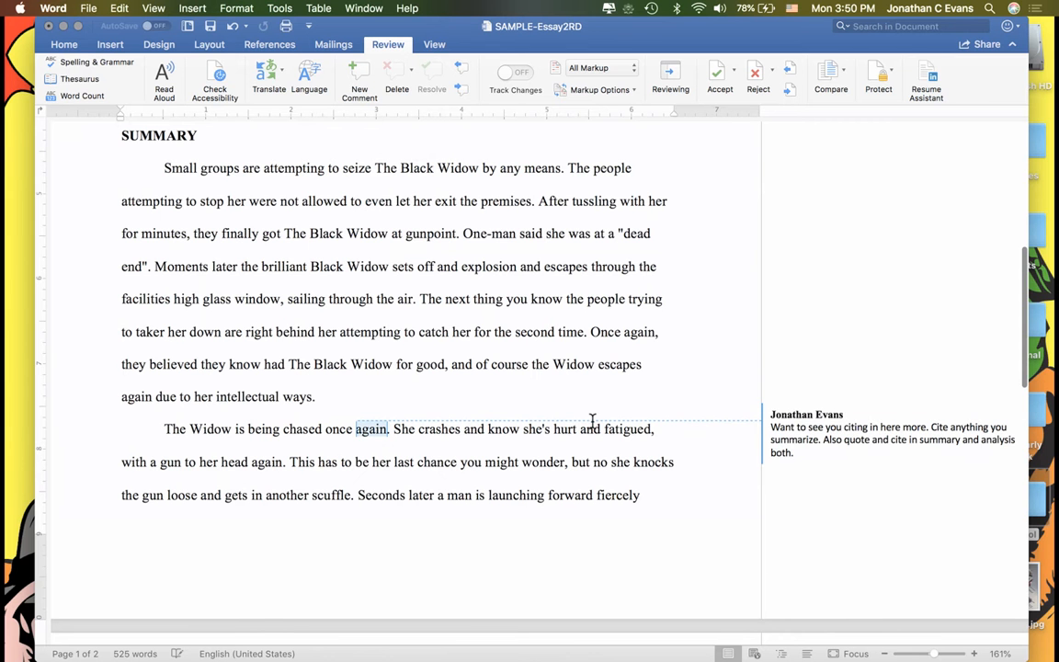
# Delete the instructor's cite-and-quote-more comment beside the Summary paragraph
pyautogui.click(850, 433)
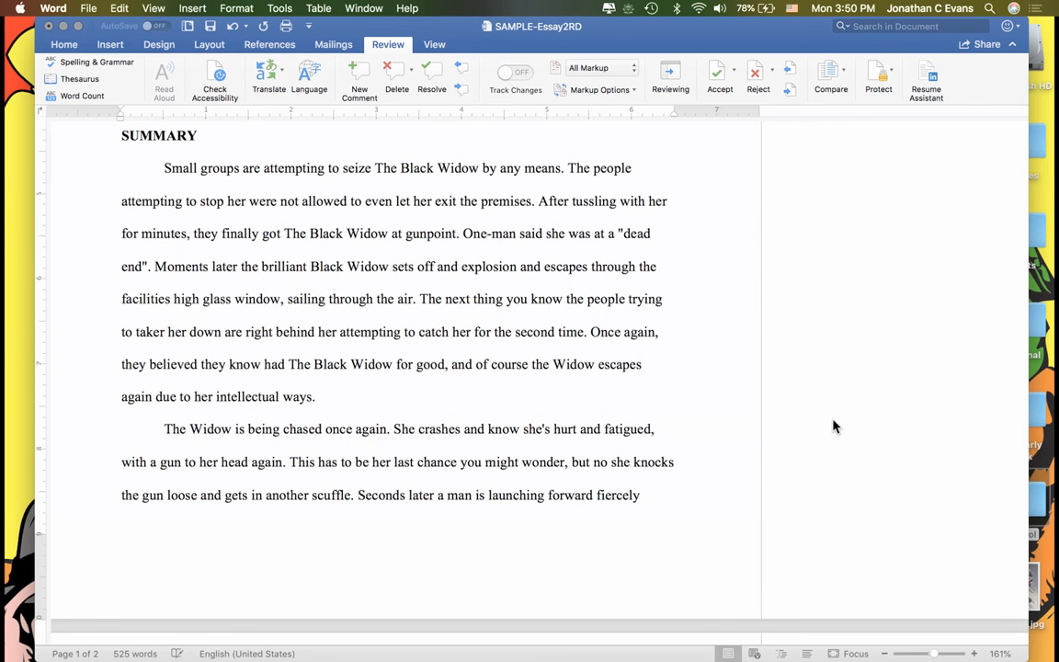
pyautogui.scroll(-3)
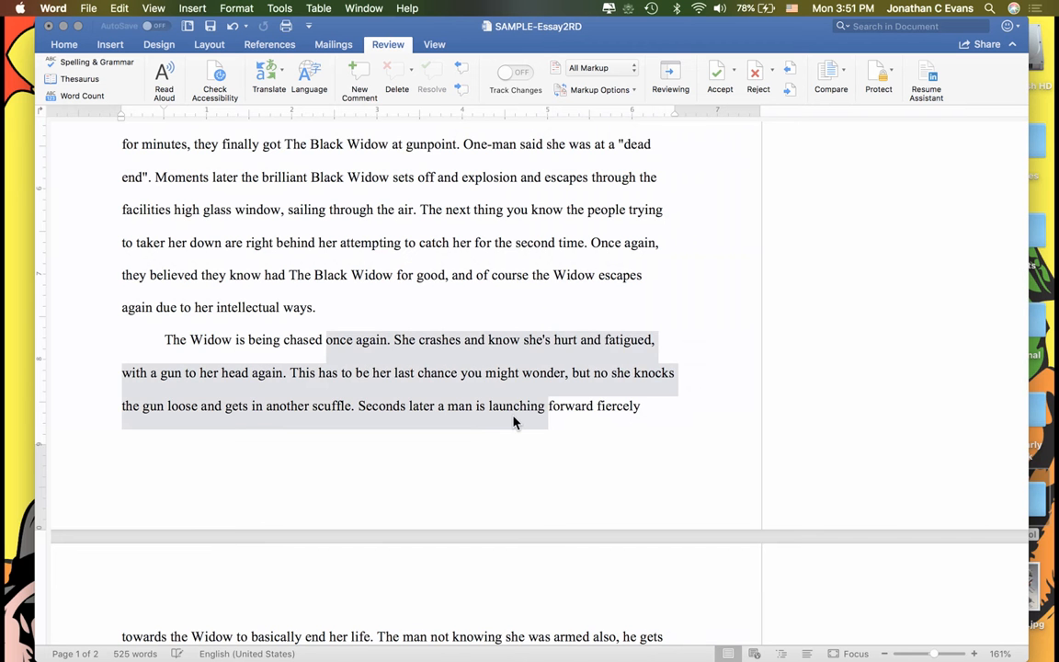
pyautogui.scroll(-3)
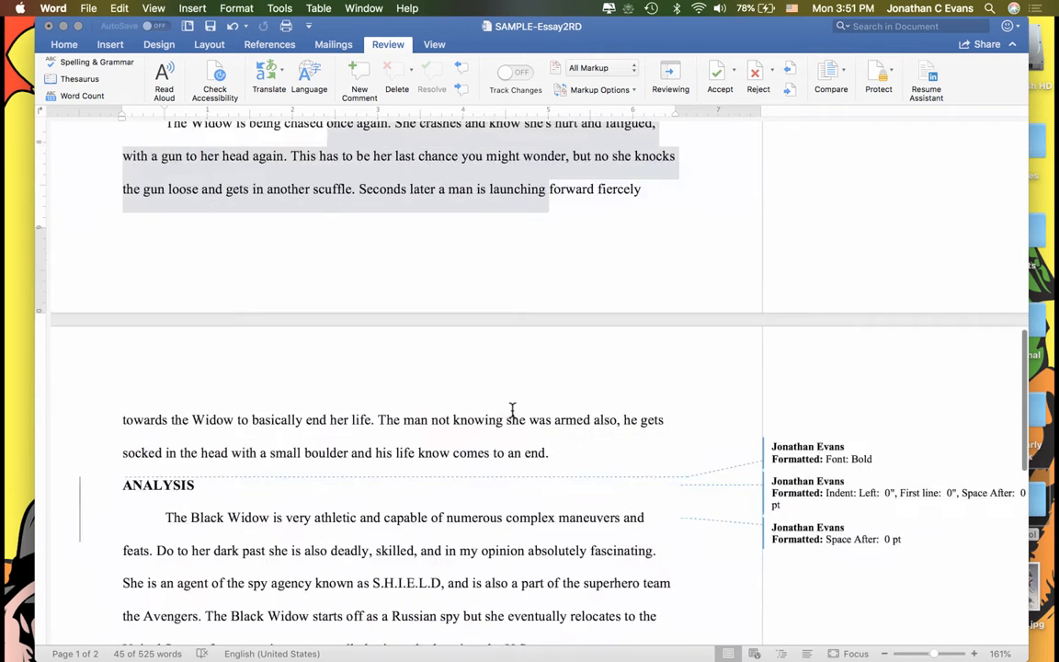
pyautogui.scroll(-3)
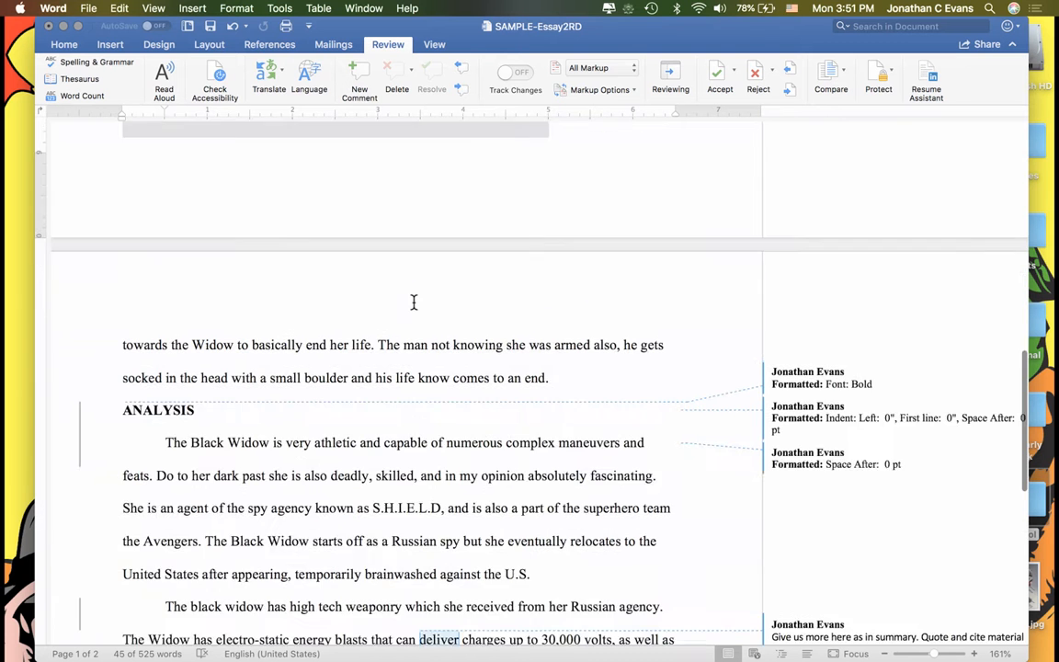
# Accept the ANALYSIS formatting and Kiss or Kill deletion, and delete the 'Give us more' comment
pyautogui.rightClick(828, 266)
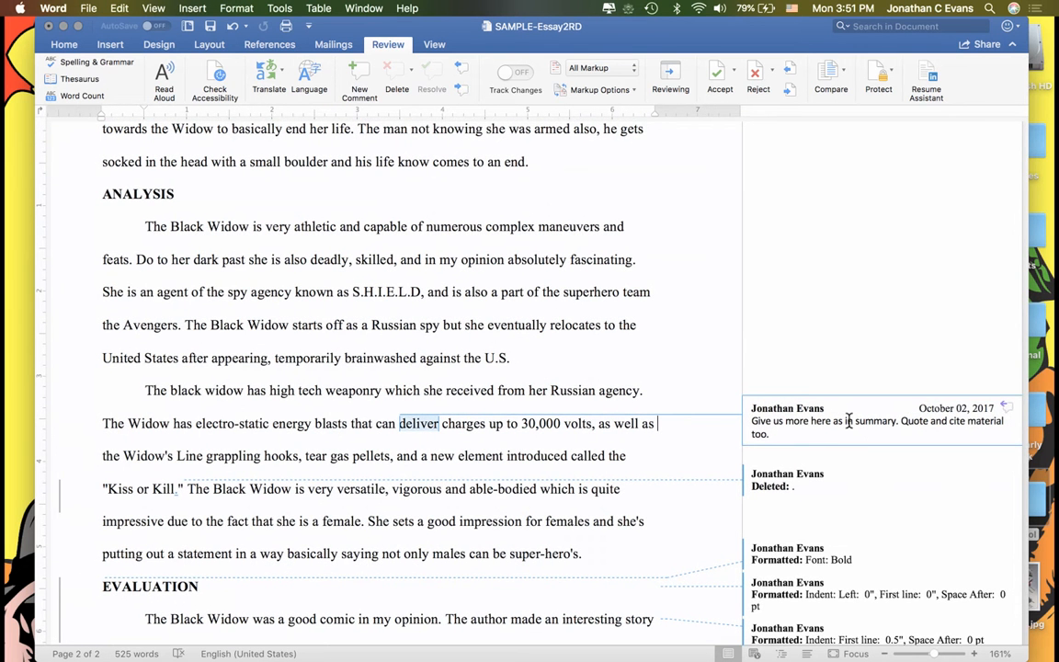
pyautogui.rightClick(846, 420)
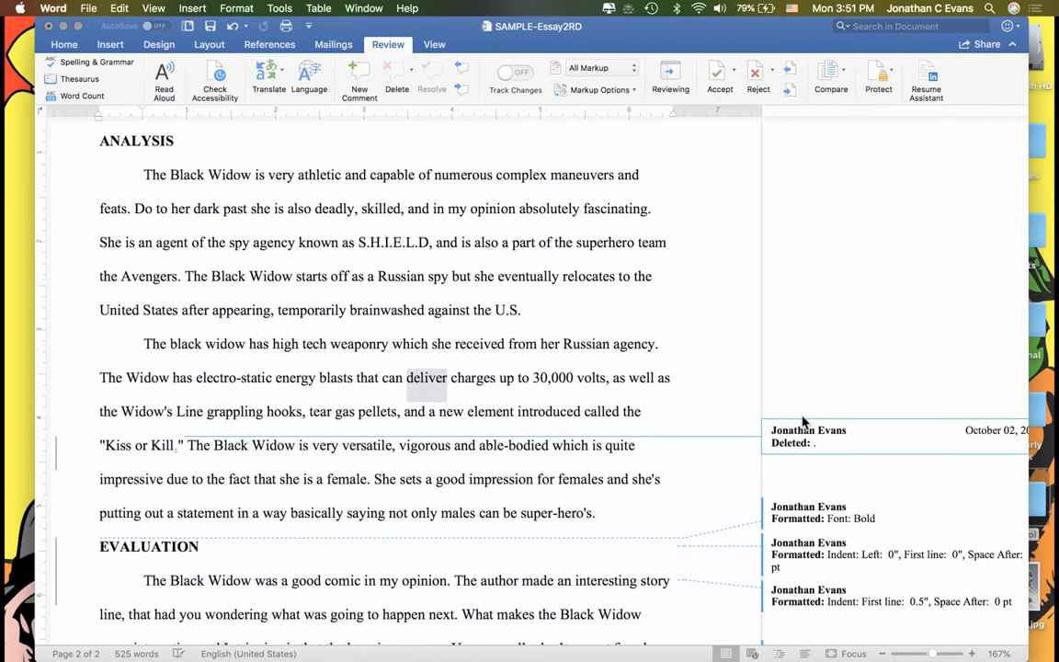
pyautogui.rightClick(805, 437)
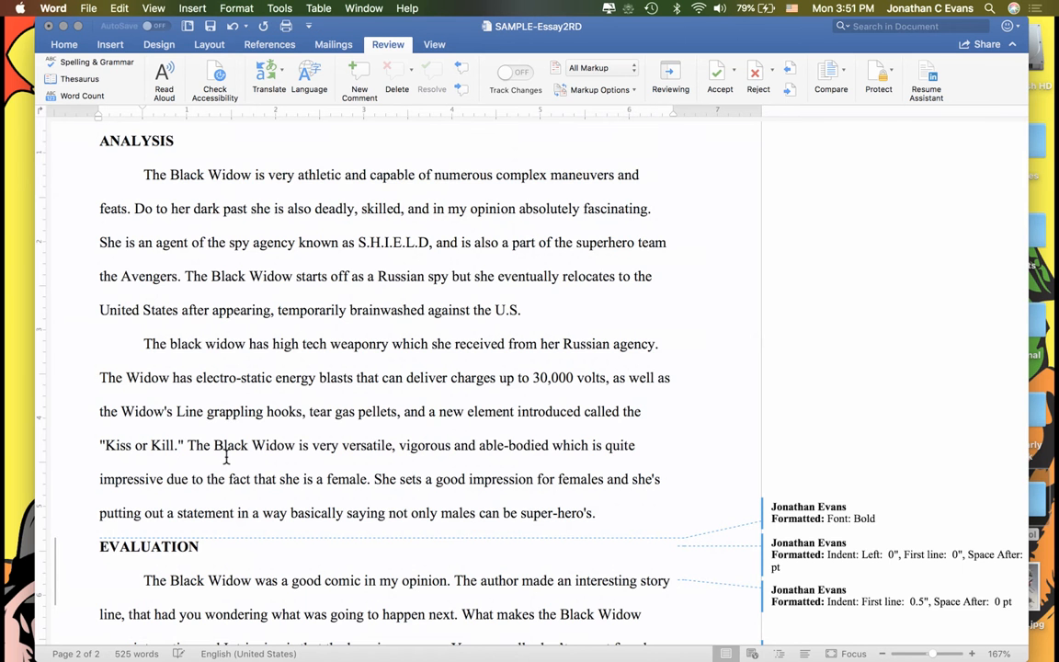
pyautogui.scroll(-3)
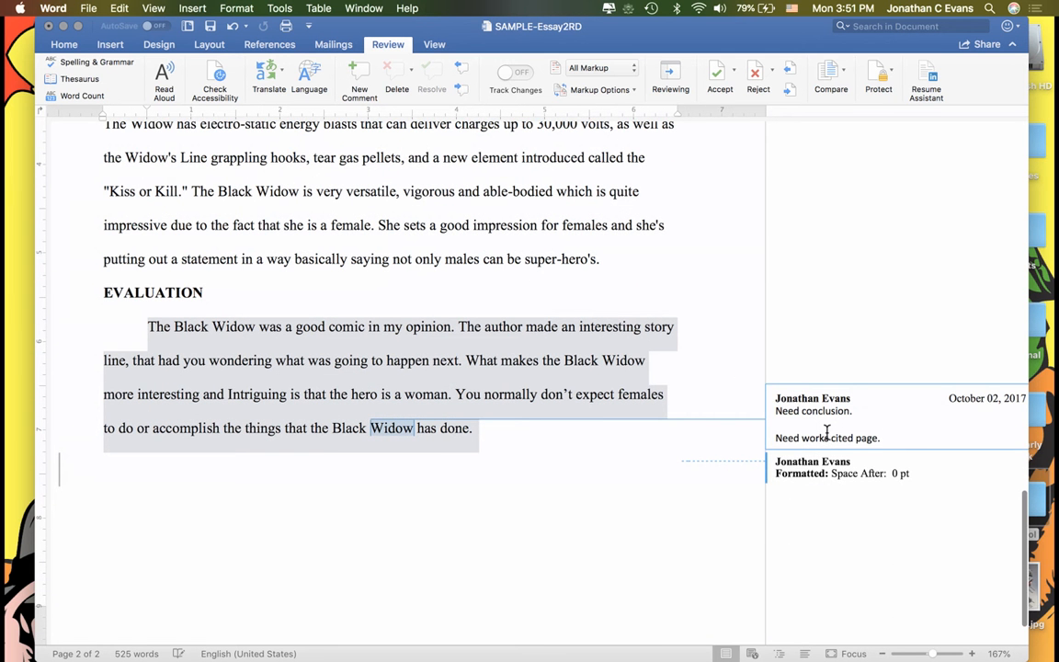
# Type a bold CONCLUSION heading on the blank line below the Evaluation paragraph
pyautogui.scroll(-3)
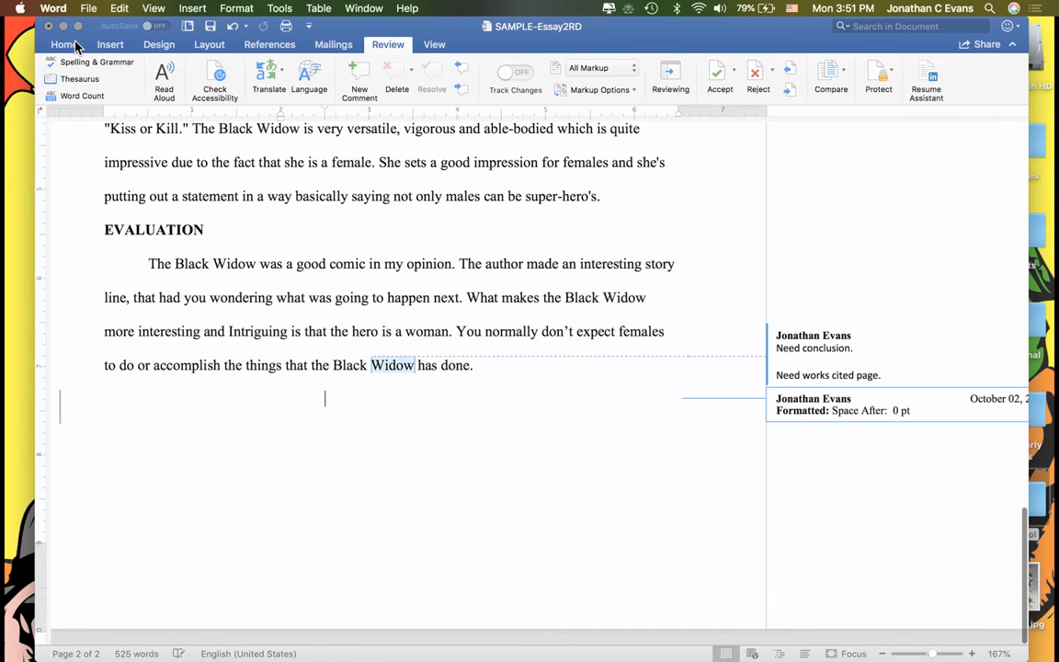
pyautogui.click(64, 44)
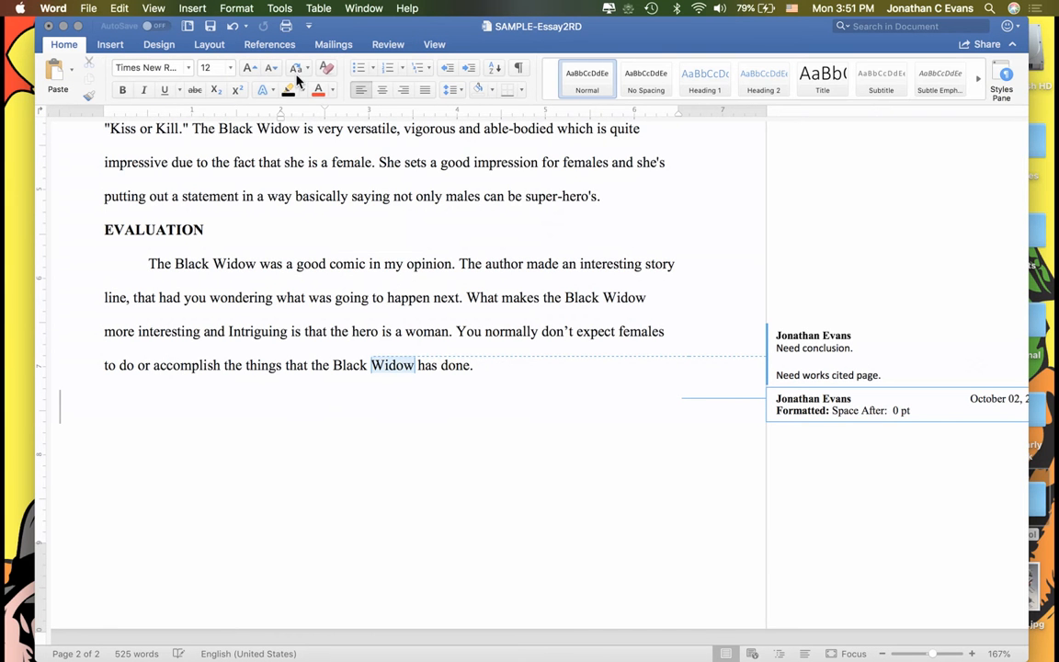
pyautogui.click(424, 90)
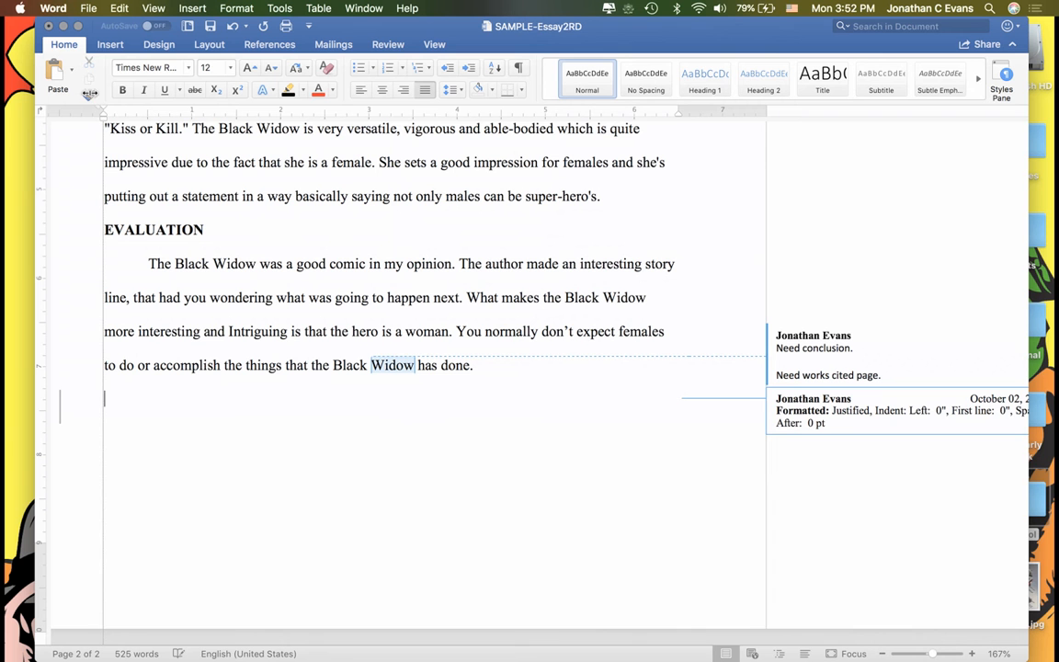
pyautogui.click(123, 90)
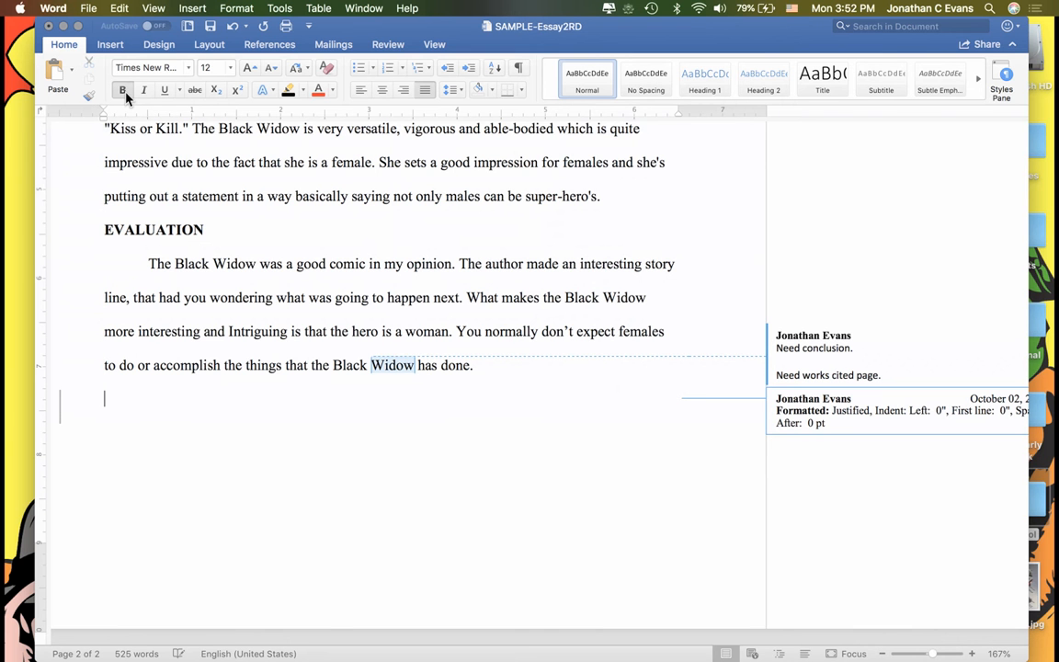
pyautogui.write('CON')
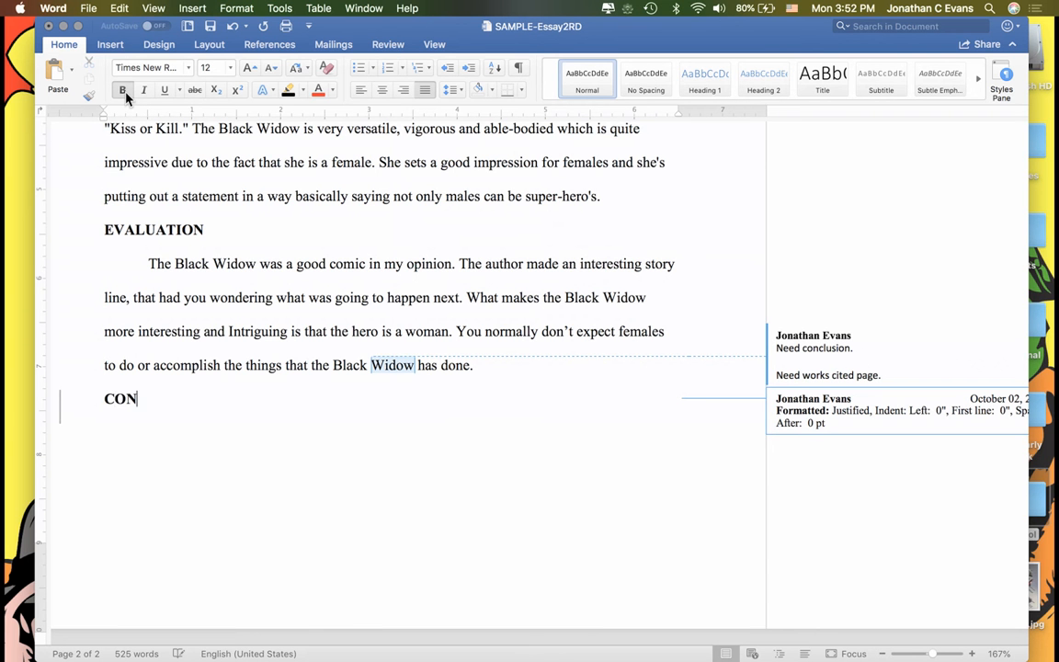
pyautogui.write('CLUSION')
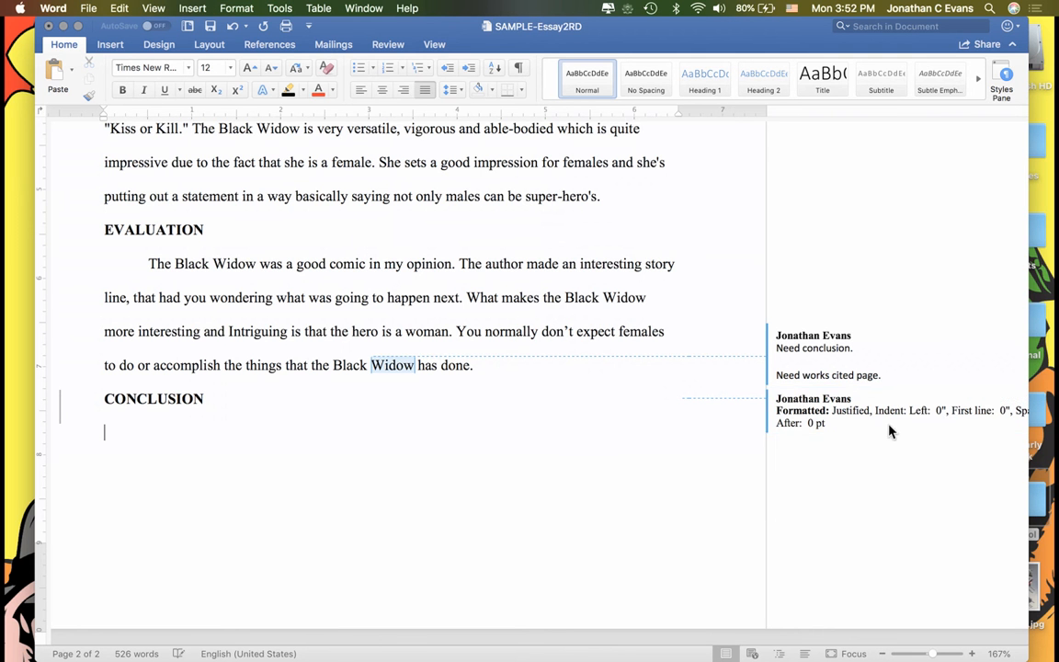
pyautogui.rightClick(814, 348)
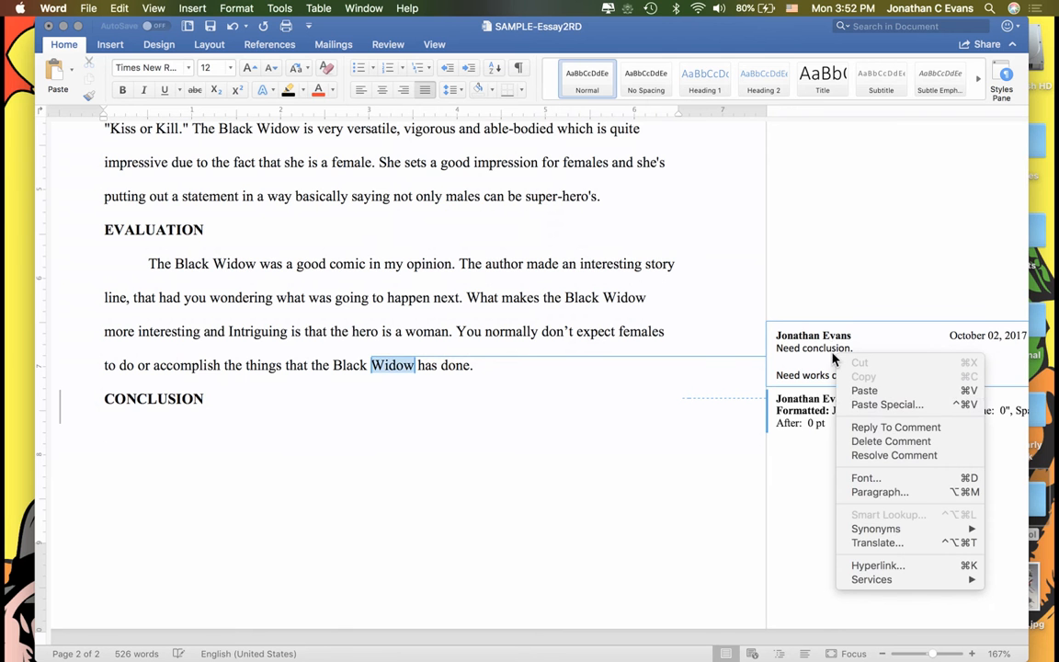
pyautogui.moveTo(891, 441)
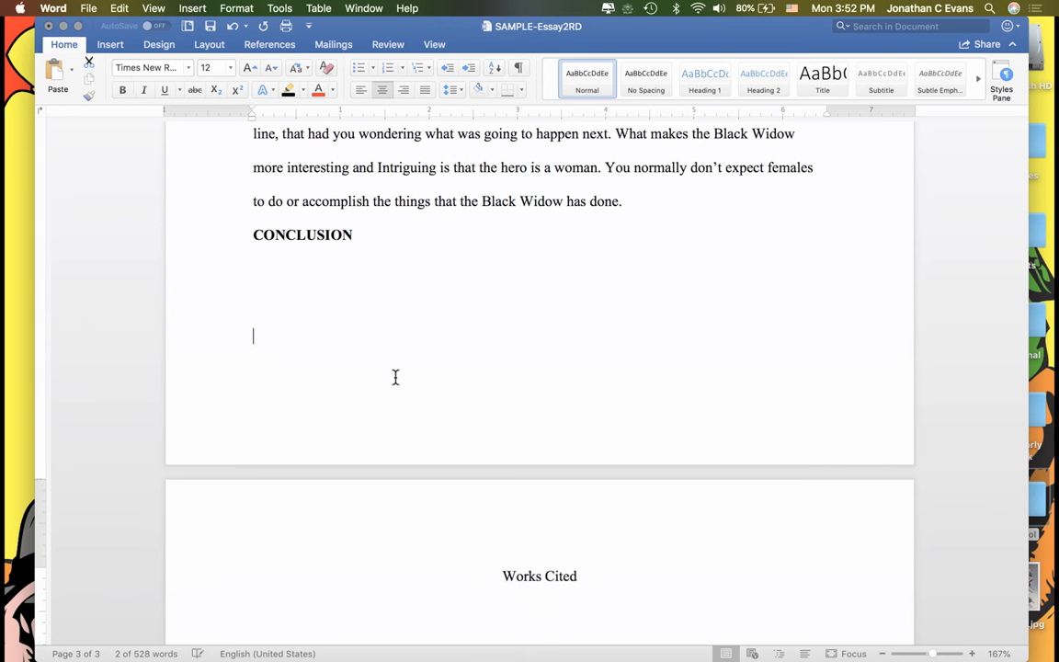
# Scroll down past the Conclusion heading toward the end of the essay
pyautogui.scroll(-3)
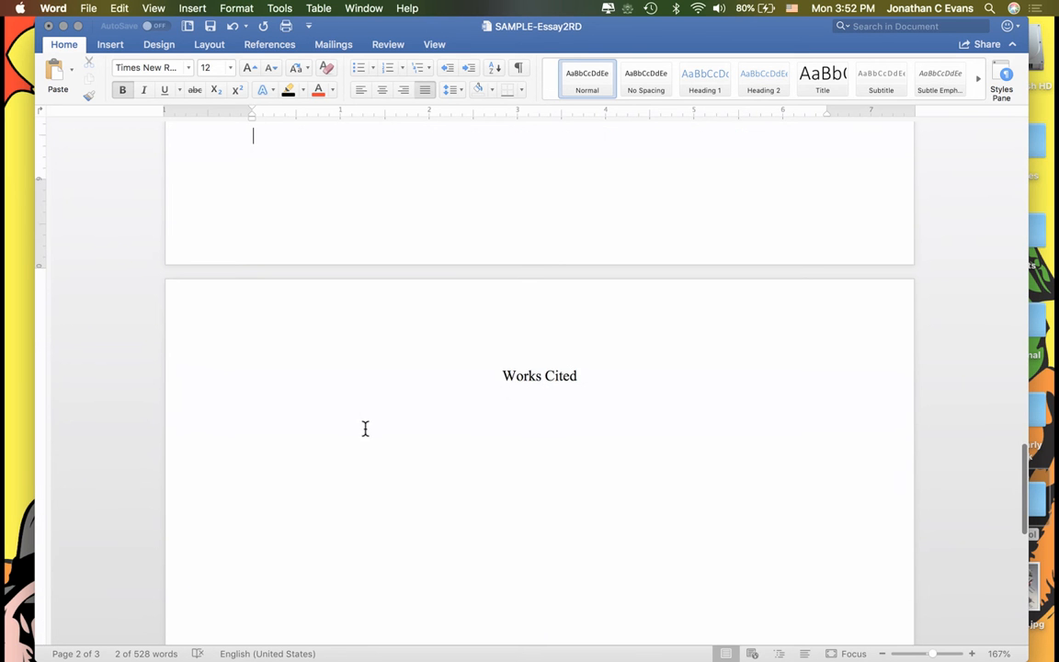
pyautogui.doubleClick(540, 375)
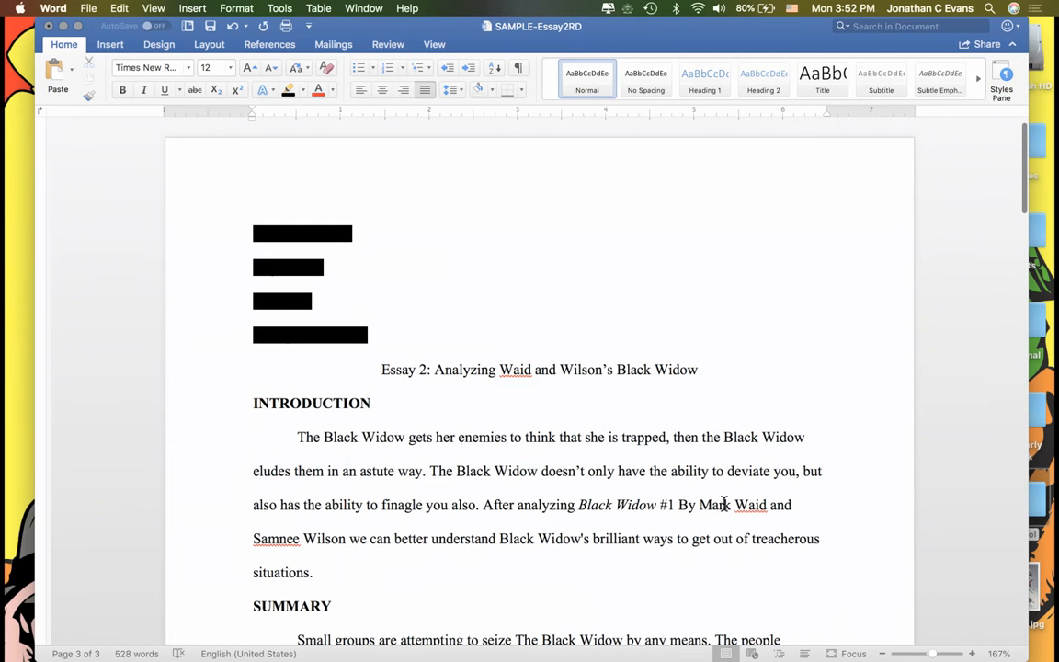
pyautogui.moveTo(318, 532)
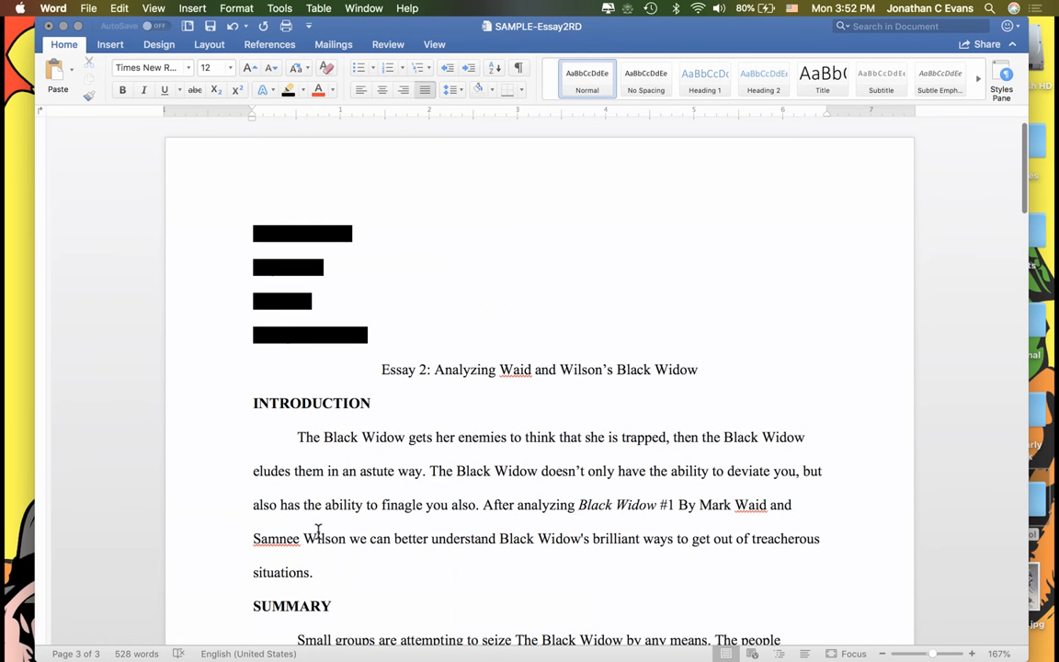
pyautogui.scroll(-3)
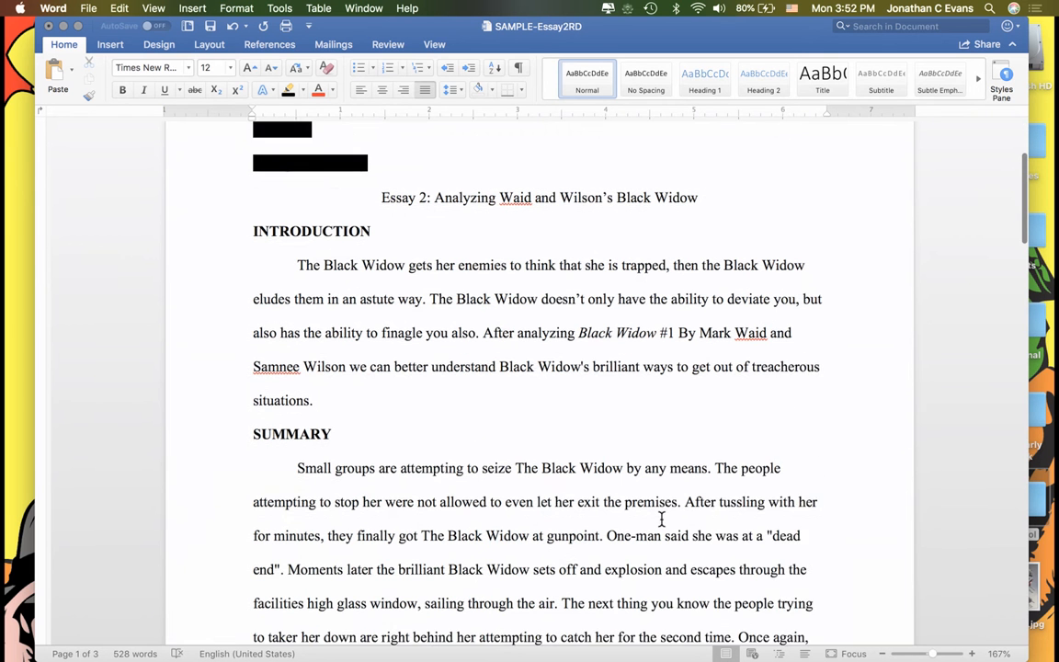
pyautogui.scroll(3)
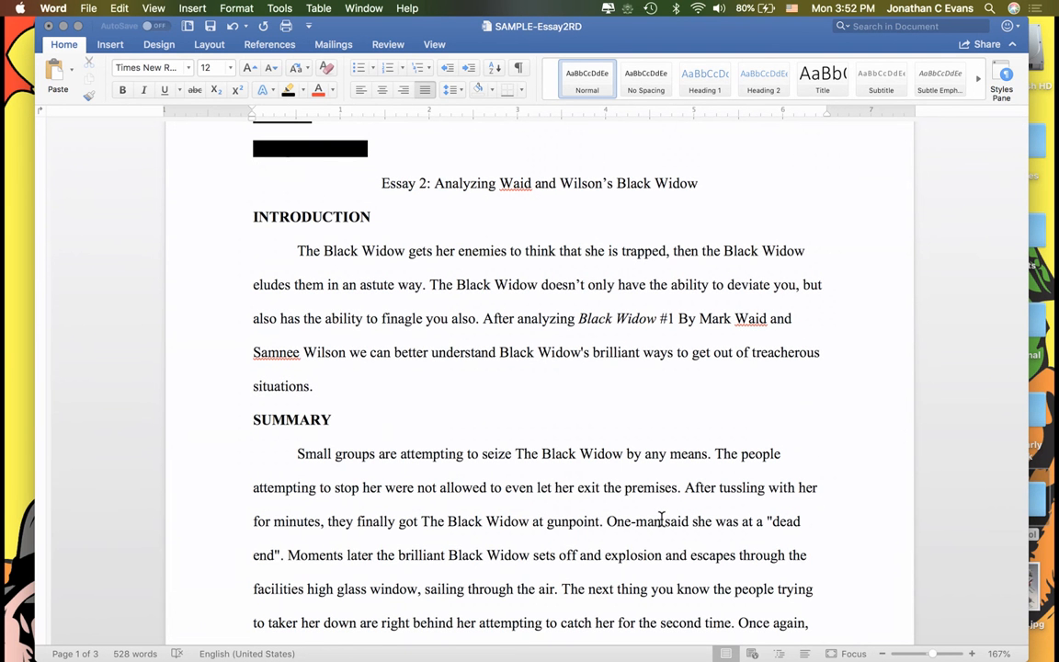
pyautogui.scroll(-3)
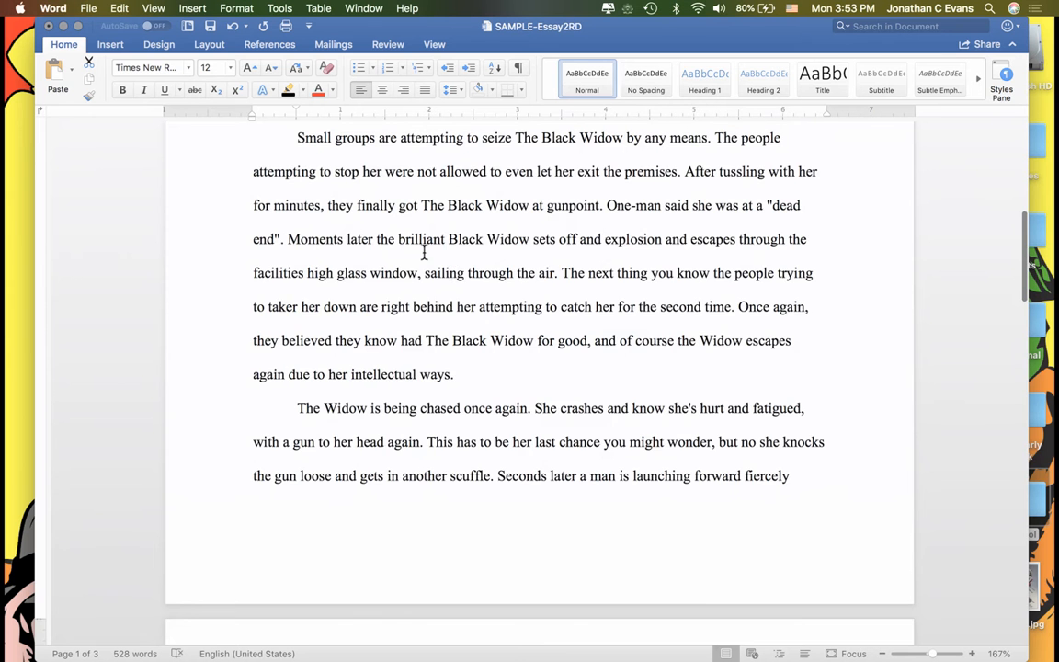
pyautogui.scroll(-3)
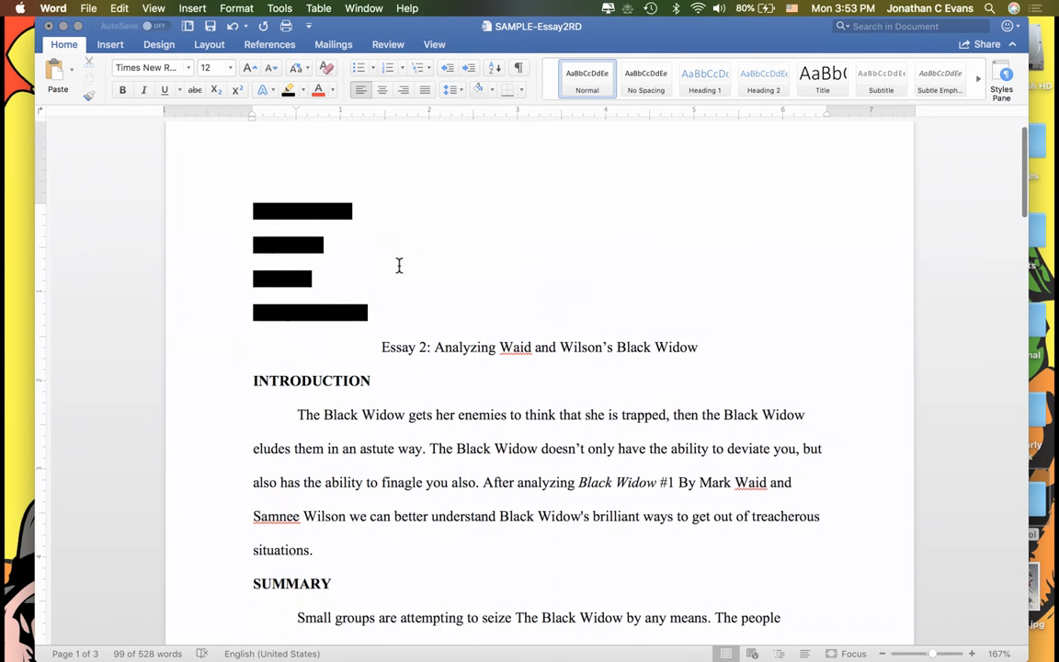
pyautogui.scroll(-3)
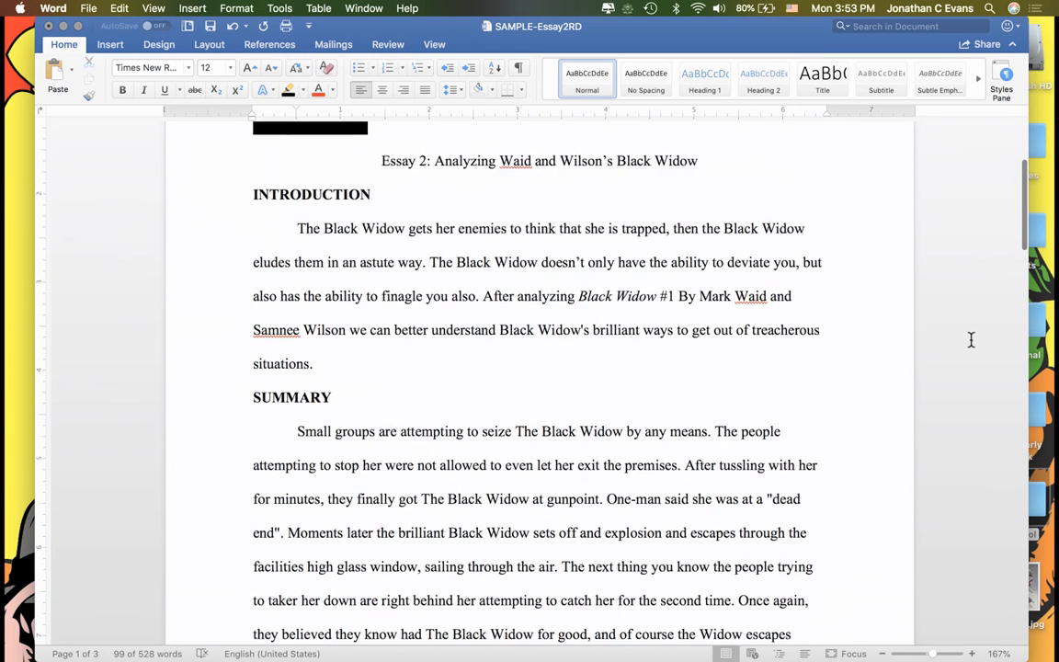
pyautogui.scroll(-3)
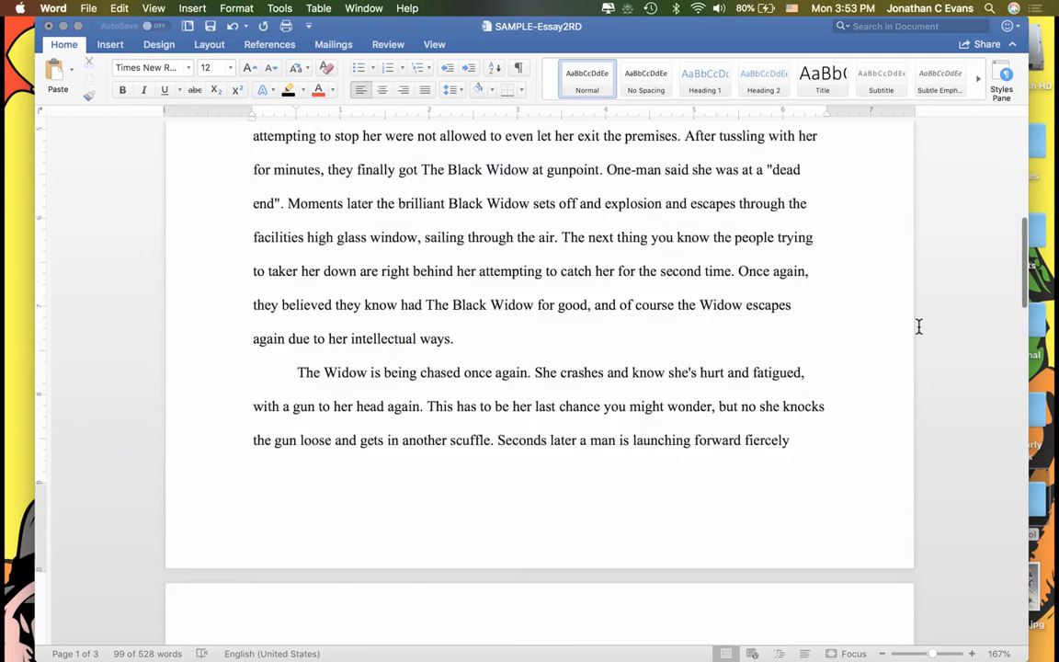
pyautogui.scroll(3)
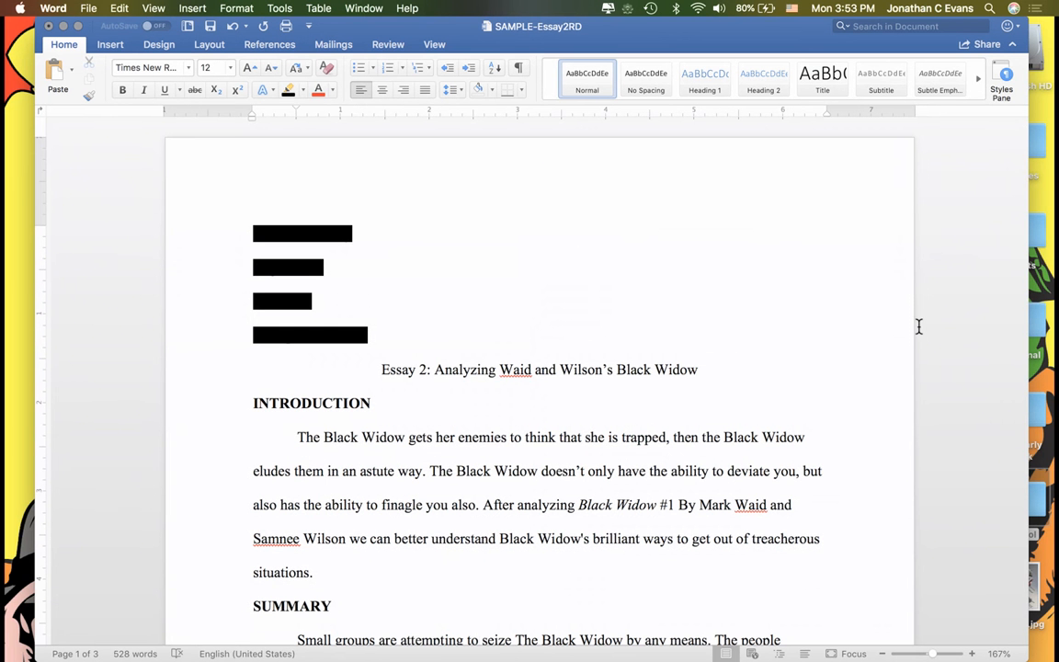